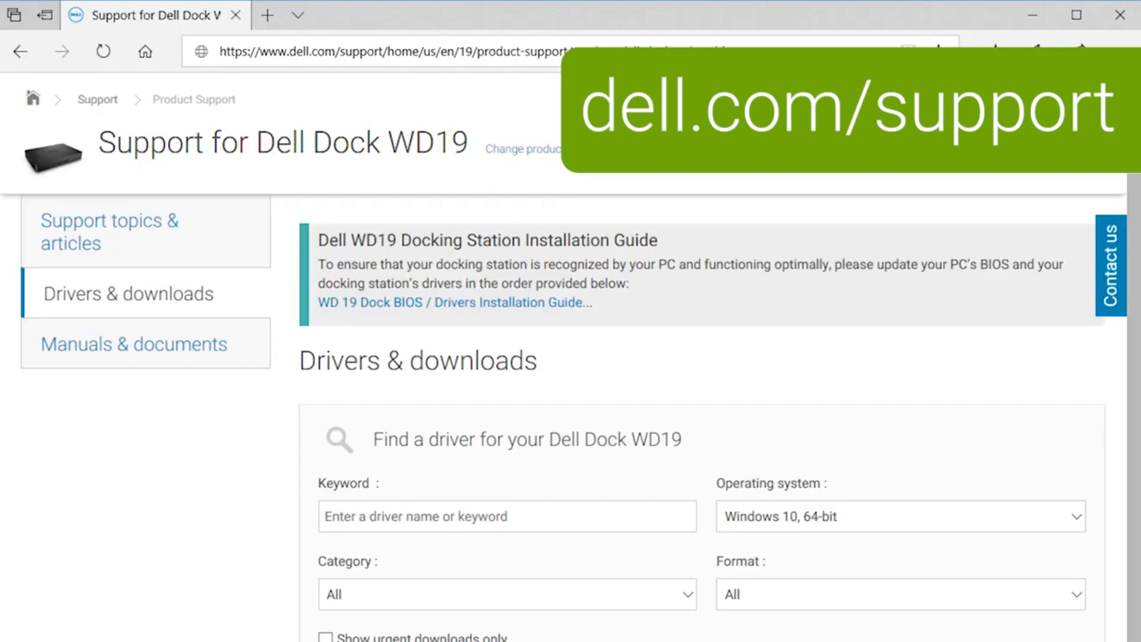
{"action": "scroll", "scroll_direction": "down", "scroll_amount": 3}
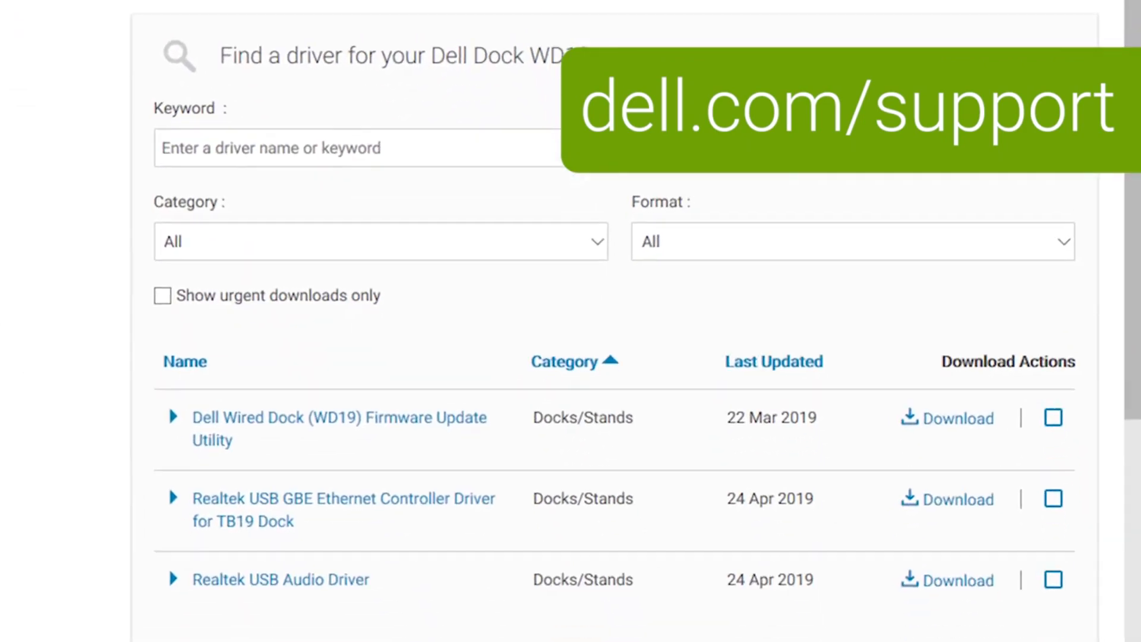
{"action": "scroll", "scroll_direction": "down", "scroll_amount": 3}
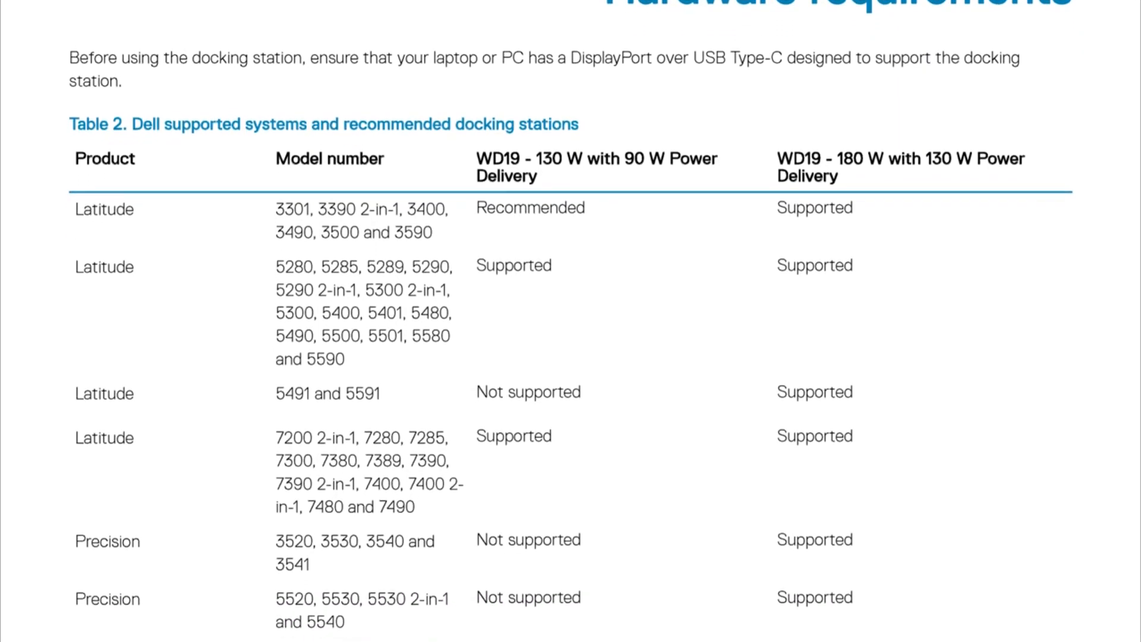
{"action": "scroll", "scroll_direction": "down", "scroll_amount": 3}
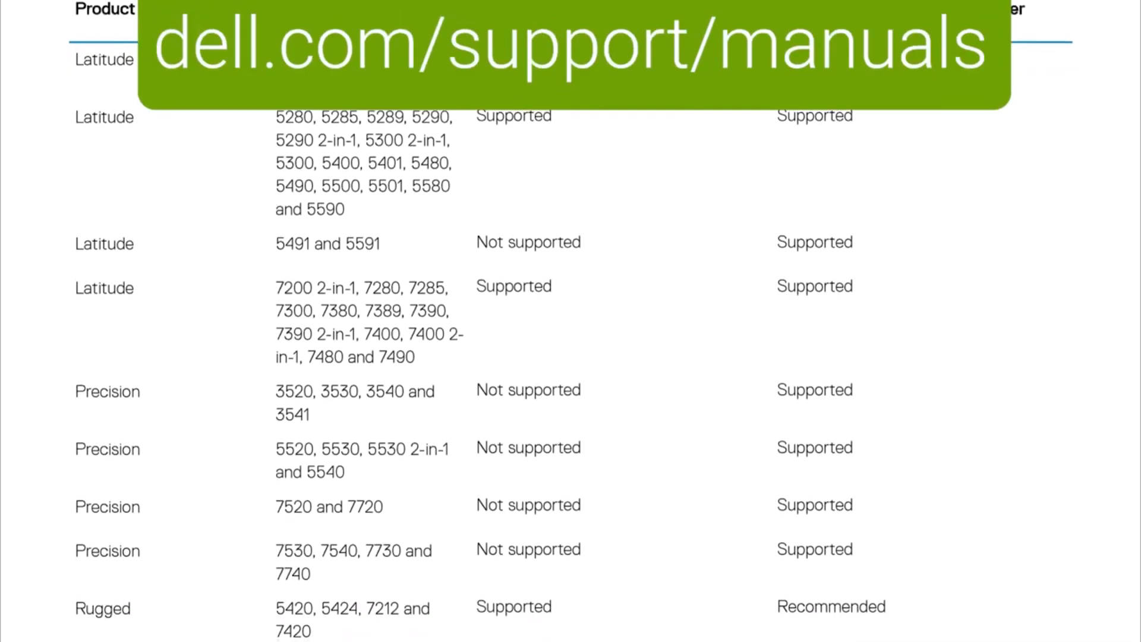
{"action": "scroll", "scroll_direction": "down", "scroll_amount": 3}
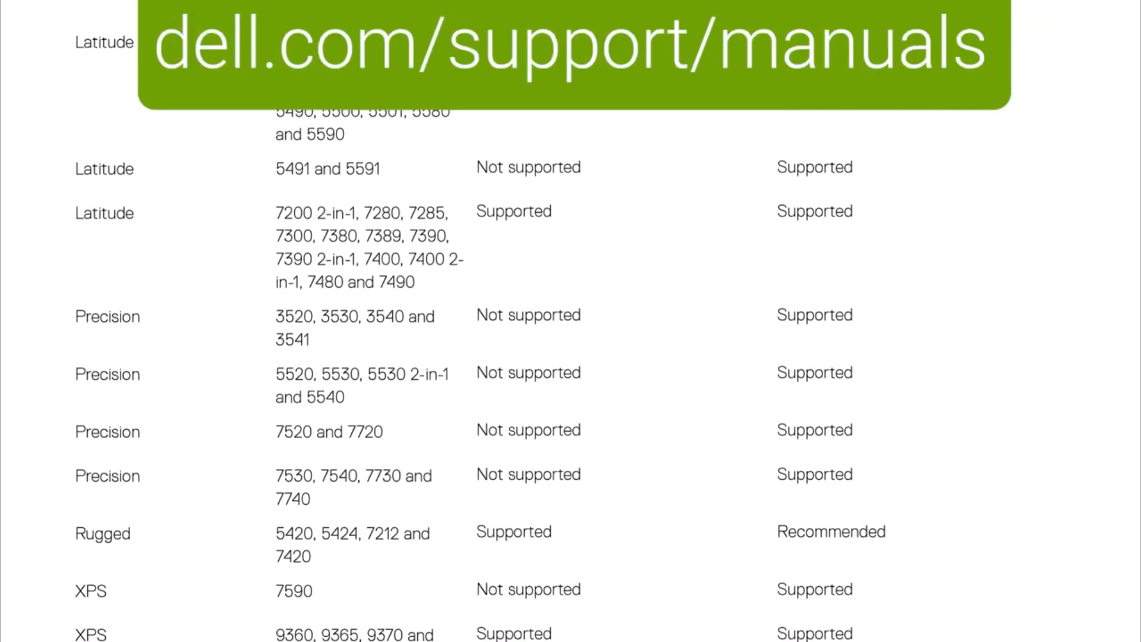